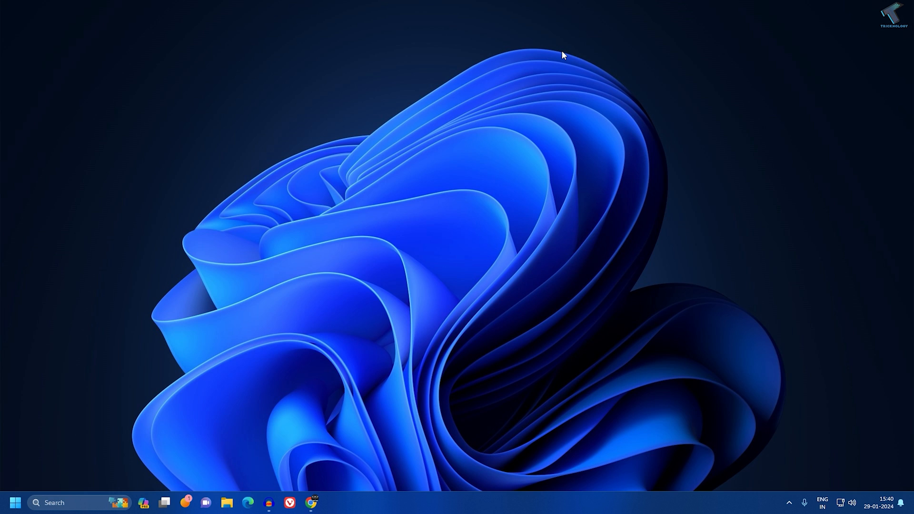
{"action": "mouse_move", "coordinate": [270, 302]}
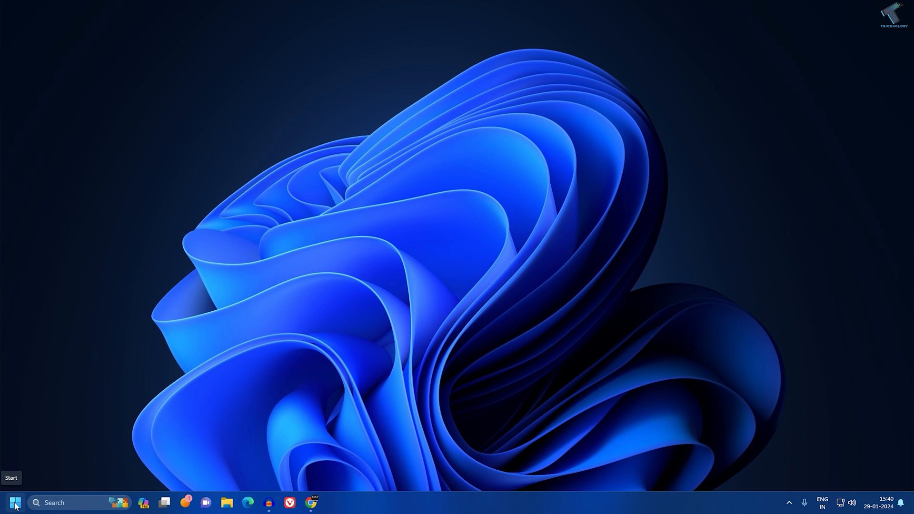
- Bring up the Start button's quick-link menu of system tools
{"action": "right_click", "coordinate": [10, 503]}
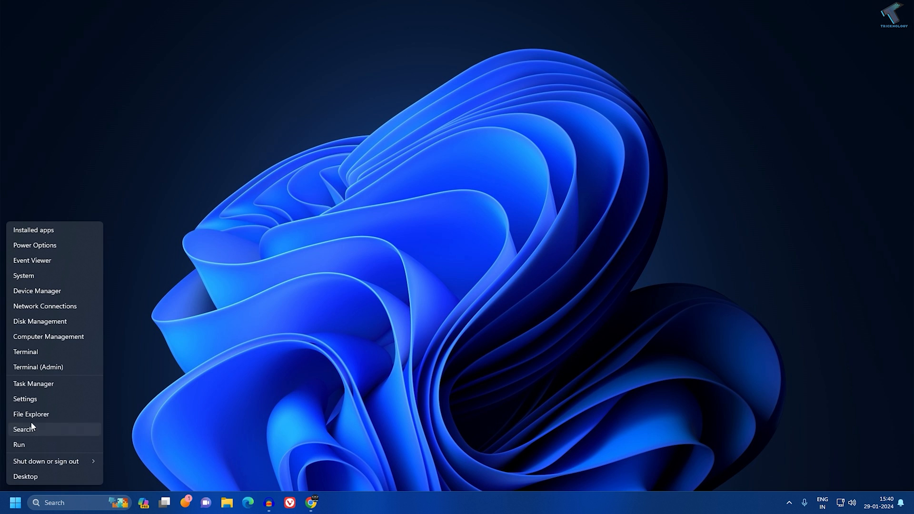
- In Date & time, keep UTC+05:30 Chennai, Kolkata, Mumbai, New Delhi and turn automatic time on
{"action": "left_click", "coordinate": [25, 398]}
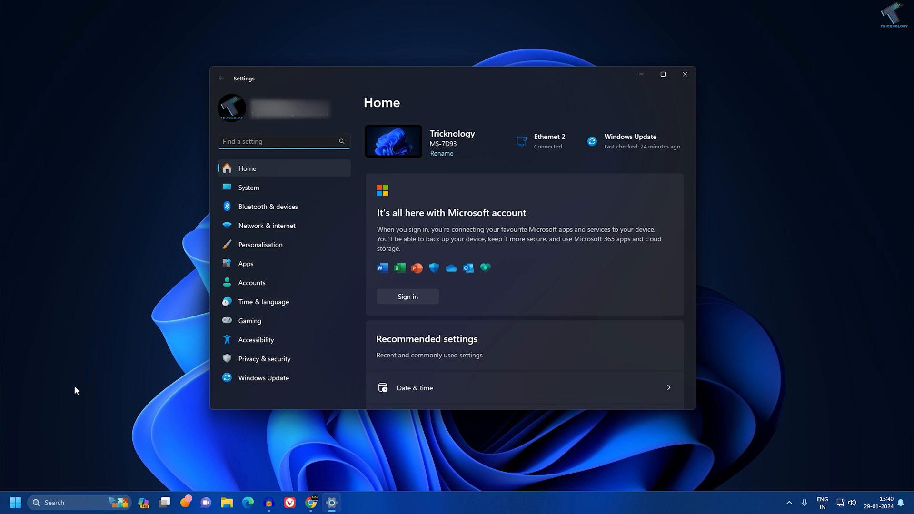
{"action": "mouse_move", "coordinate": [295, 263]}
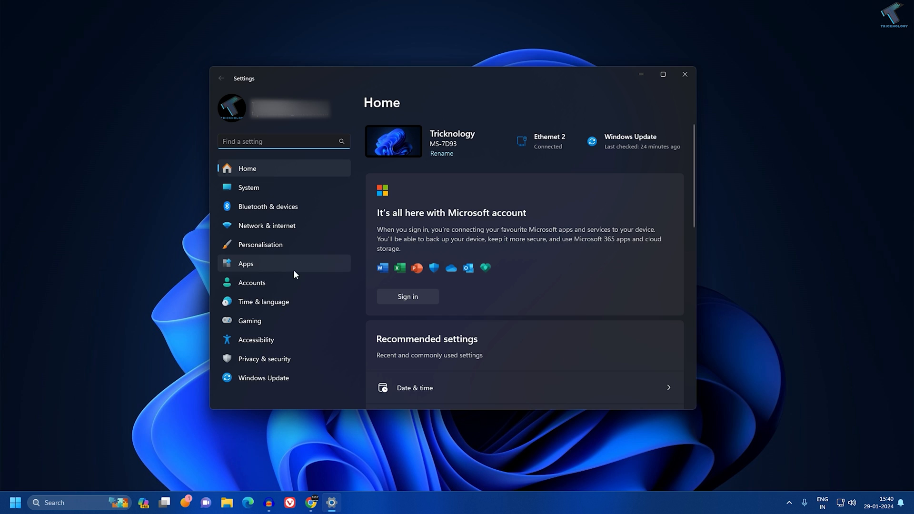
{"action": "mouse_move", "coordinate": [263, 302]}
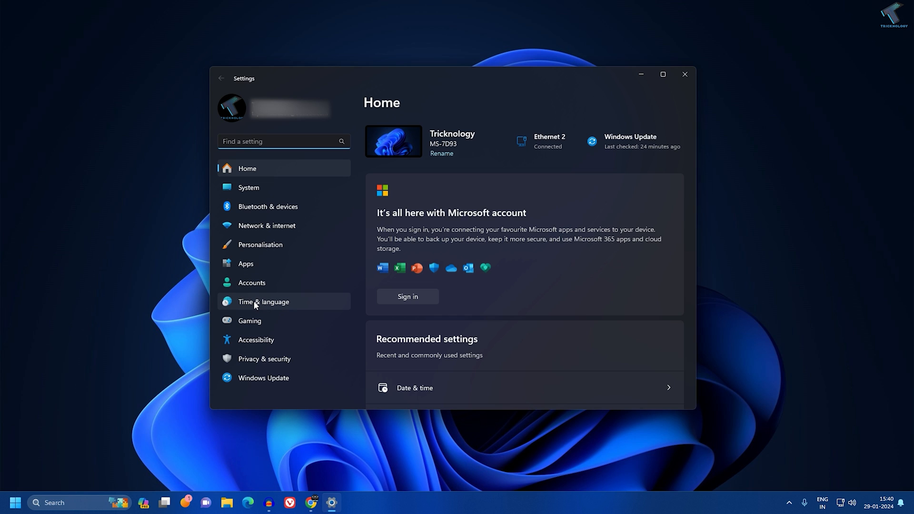
{"action": "left_click", "coordinate": [263, 302]}
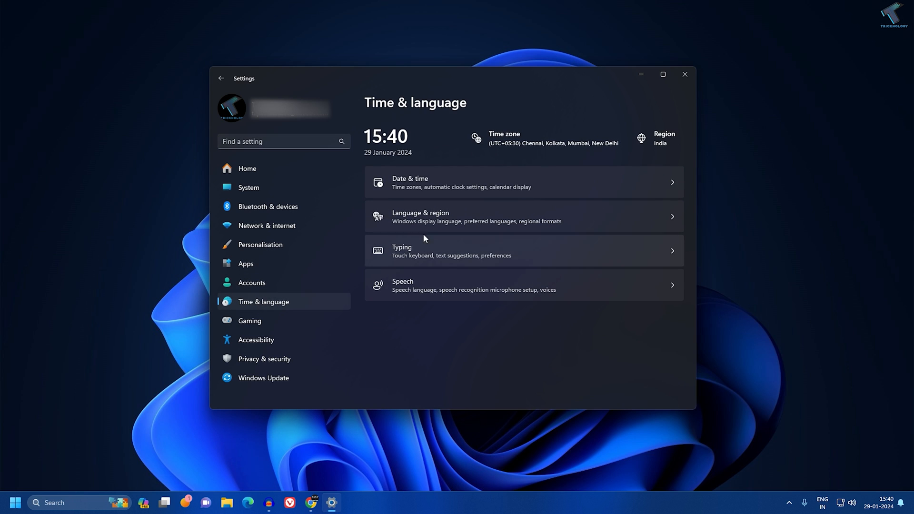
{"action": "mouse_move", "coordinate": [429, 187]}
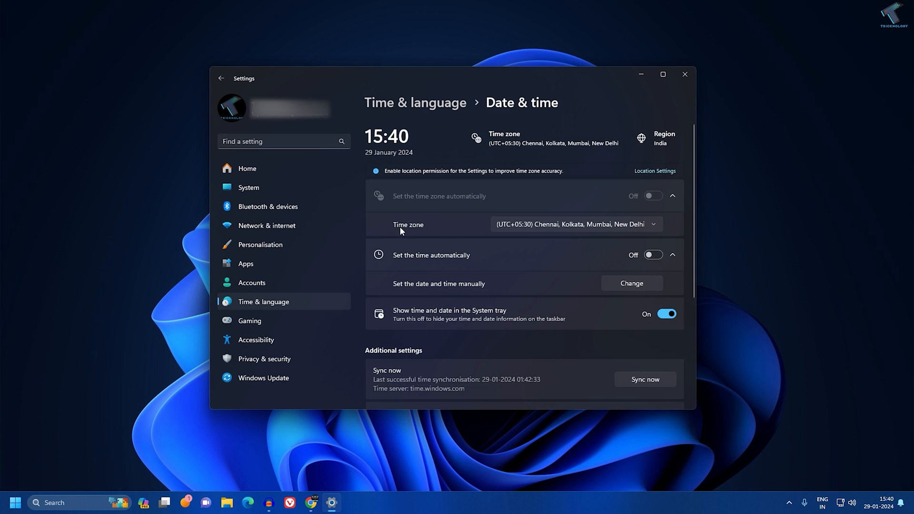
{"action": "left_click", "coordinate": [574, 225]}
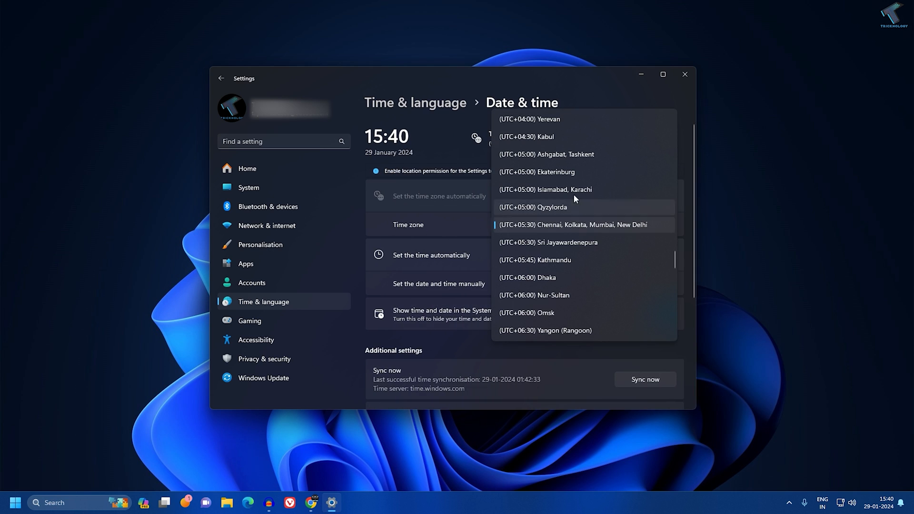
{"action": "left_click", "coordinate": [573, 227]}
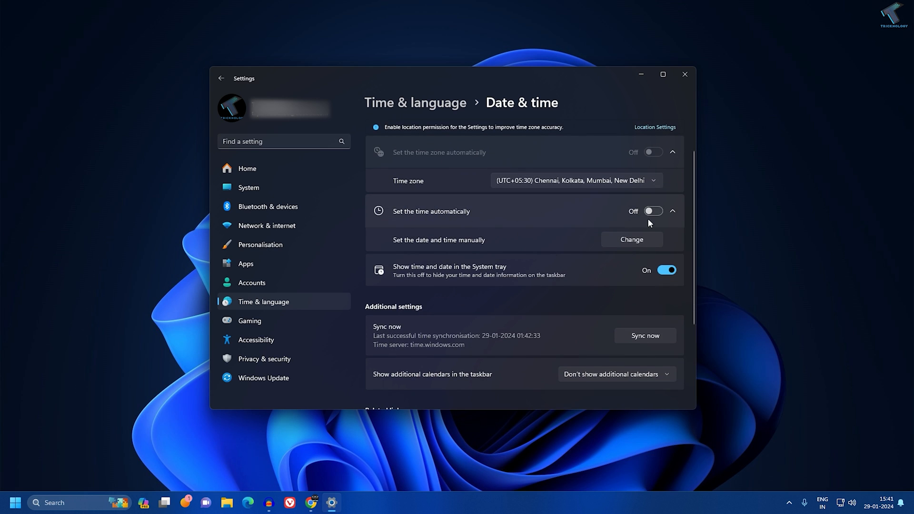
{"action": "left_click", "coordinate": [667, 211]}
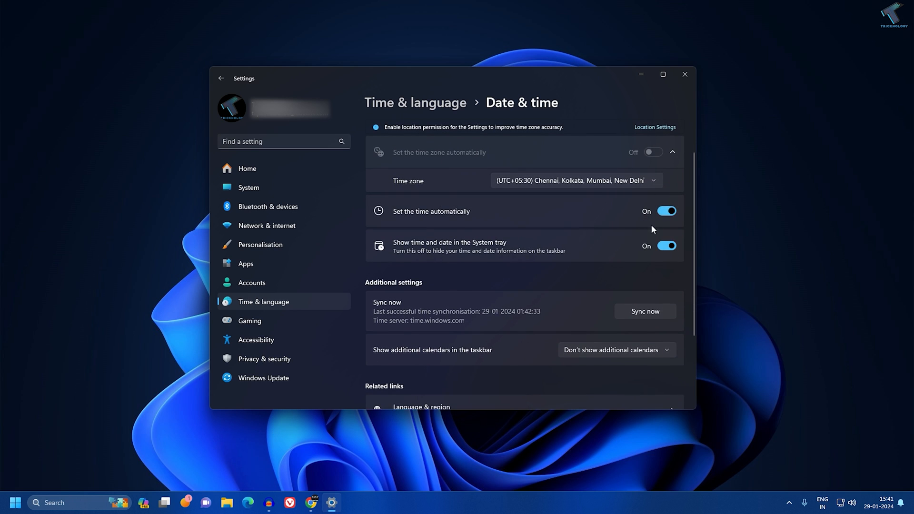
{"action": "mouse_move", "coordinate": [608, 201]}
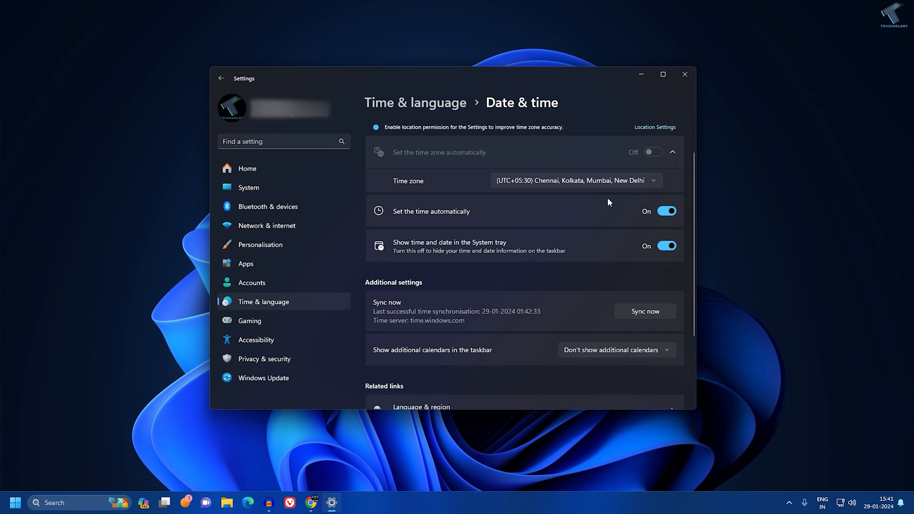
{"action": "scroll", "scroll_direction": "down", "scroll_amount": 3}
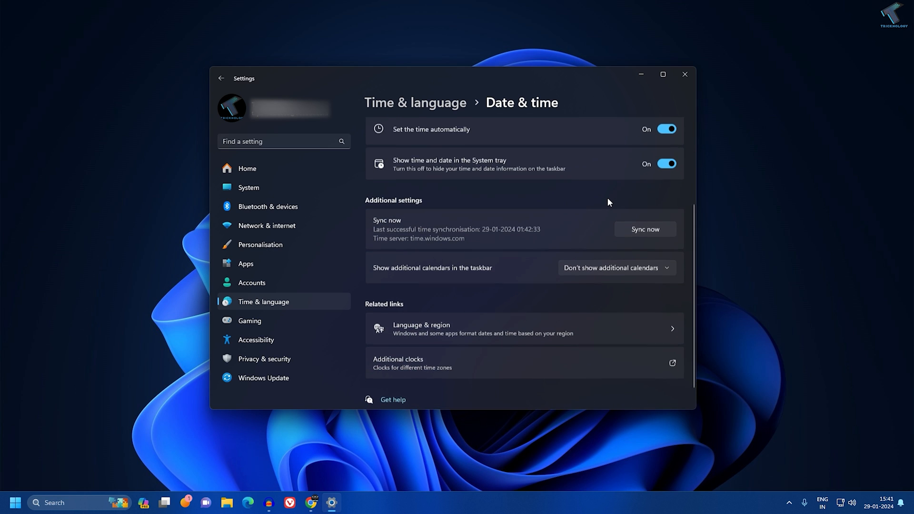
{"action": "scroll", "scroll_direction": "down", "scroll_amount": 3}
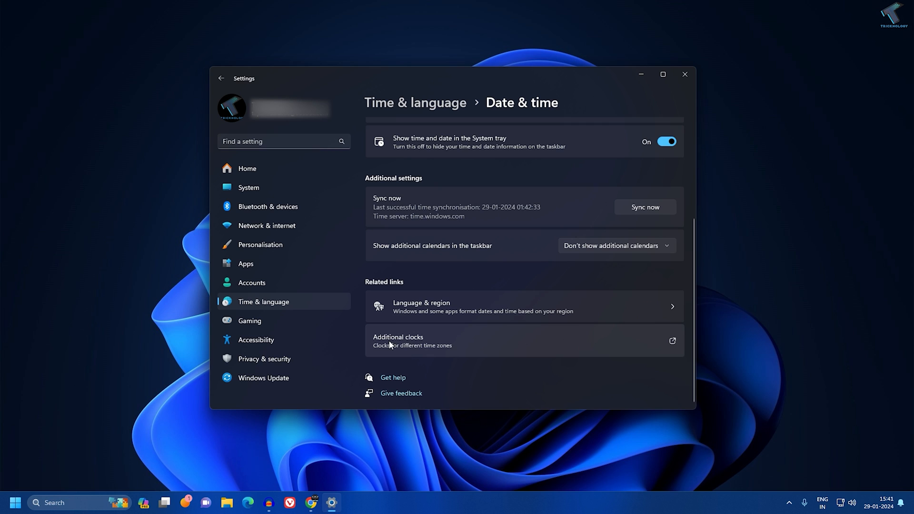
- Reach the Internet Time Settings from the classic Date and Time control panel
{"action": "left_click", "coordinate": [399, 341]}
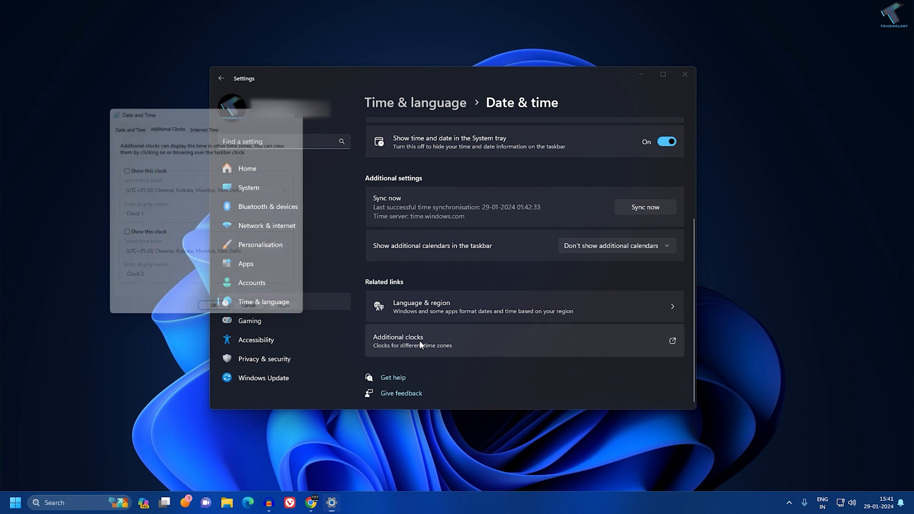
{"action": "left_click", "coordinate": [398, 341]}
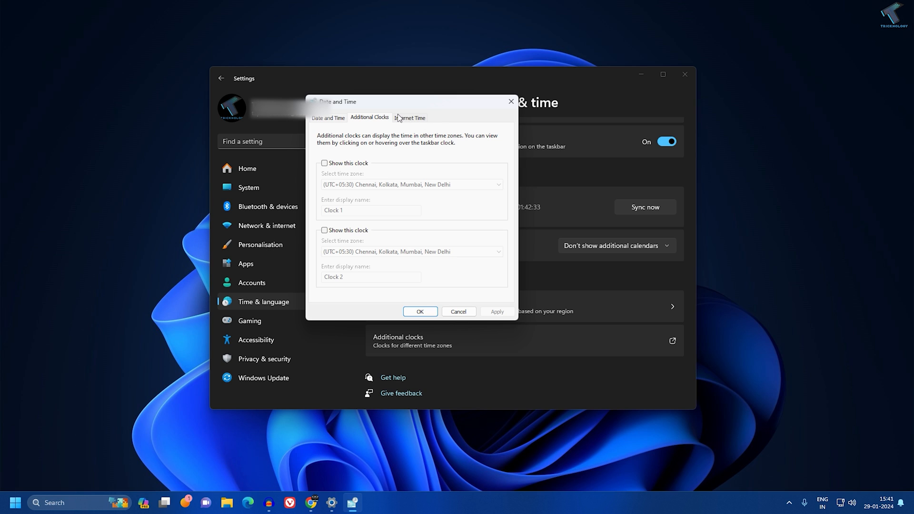
{"action": "left_click", "coordinate": [410, 117]}
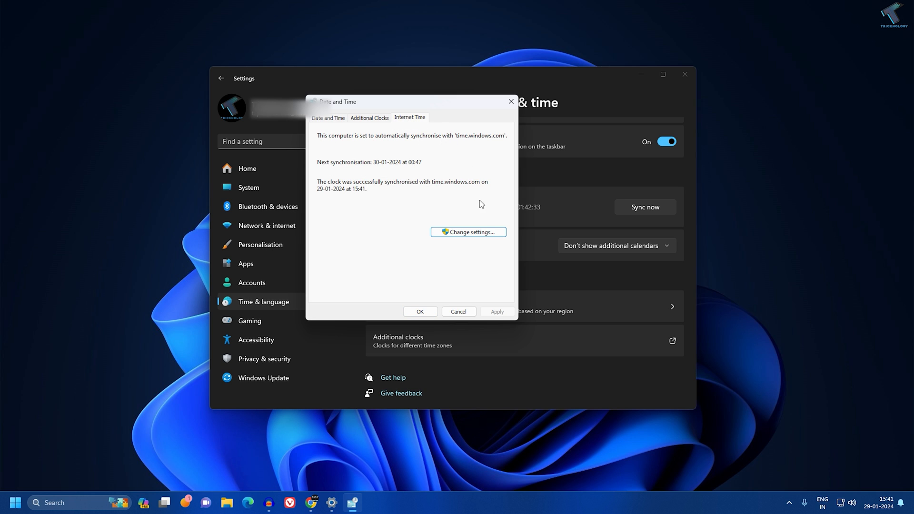
{"action": "left_click", "coordinate": [467, 233]}
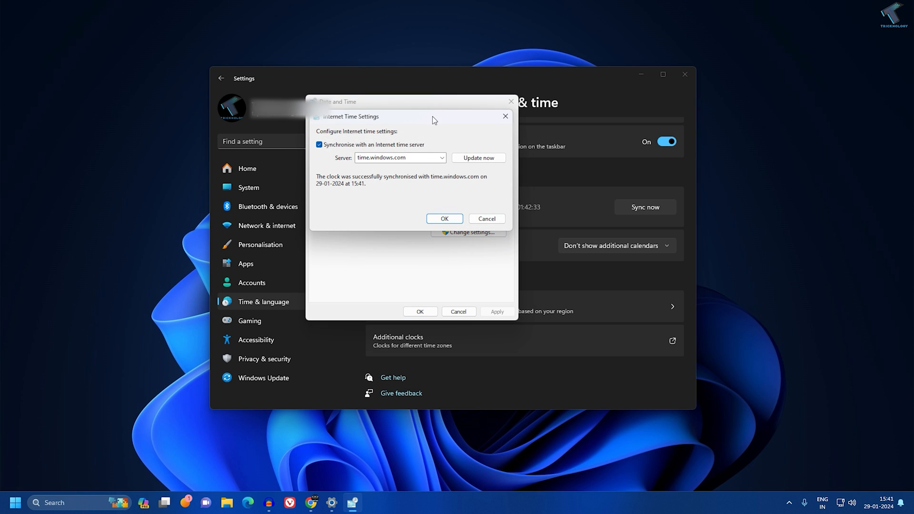
- Sync the clock with time.windows.com via Update now and confirm both dialogs
{"action": "left_click", "coordinate": [319, 144]}
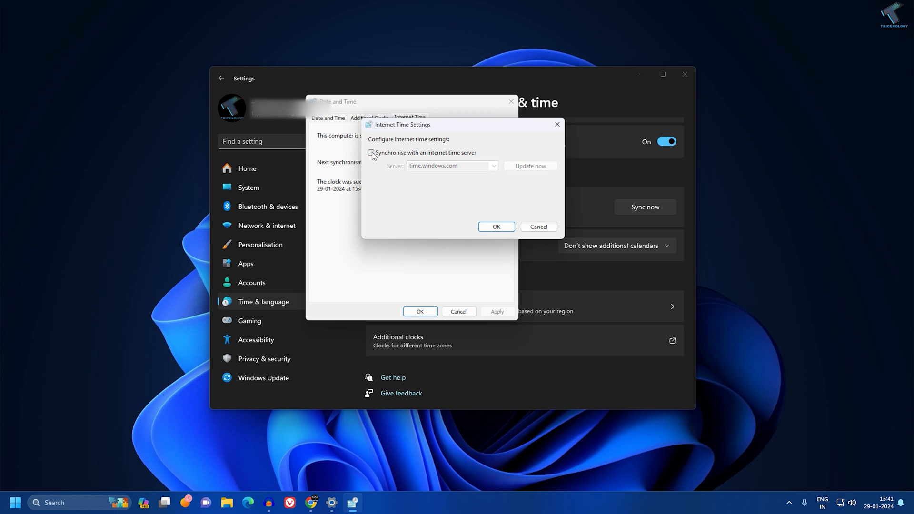
{"action": "left_click", "coordinate": [370, 152]}
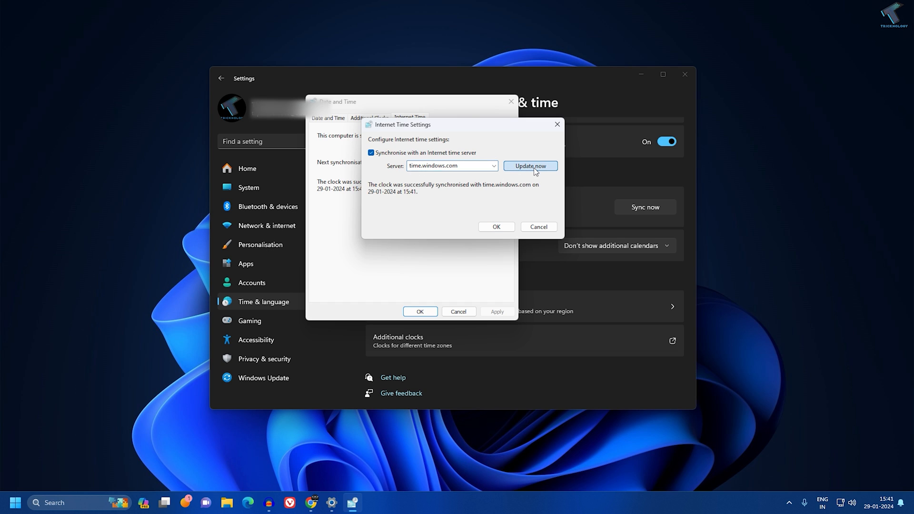
{"action": "left_click", "coordinate": [495, 227]}
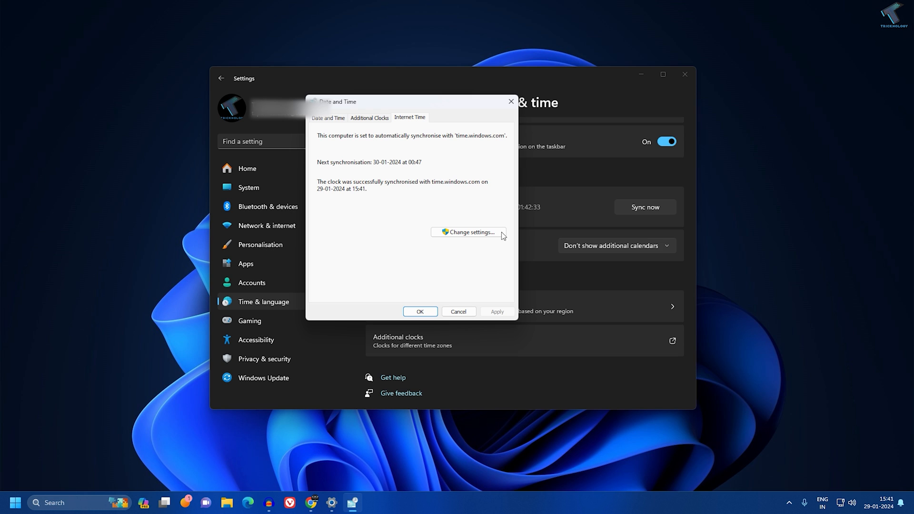
{"action": "mouse_move", "coordinate": [420, 311]}
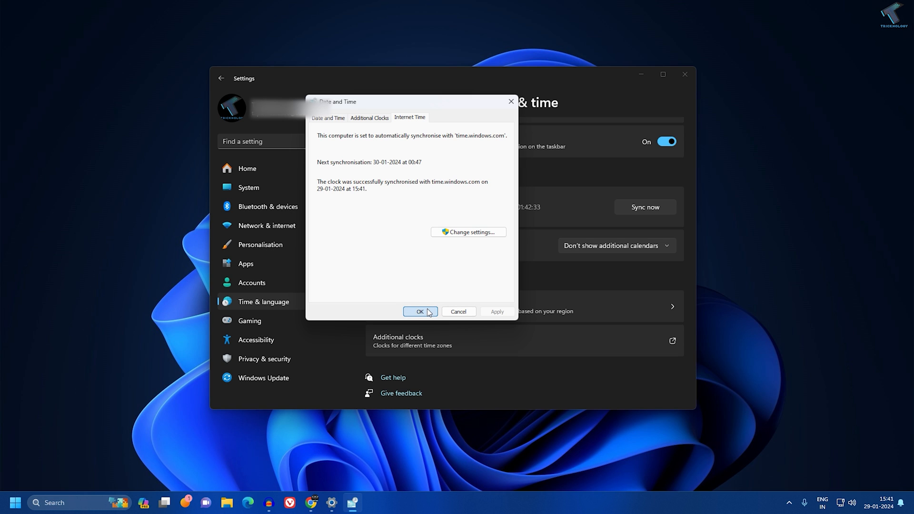
{"action": "left_click", "coordinate": [419, 312]}
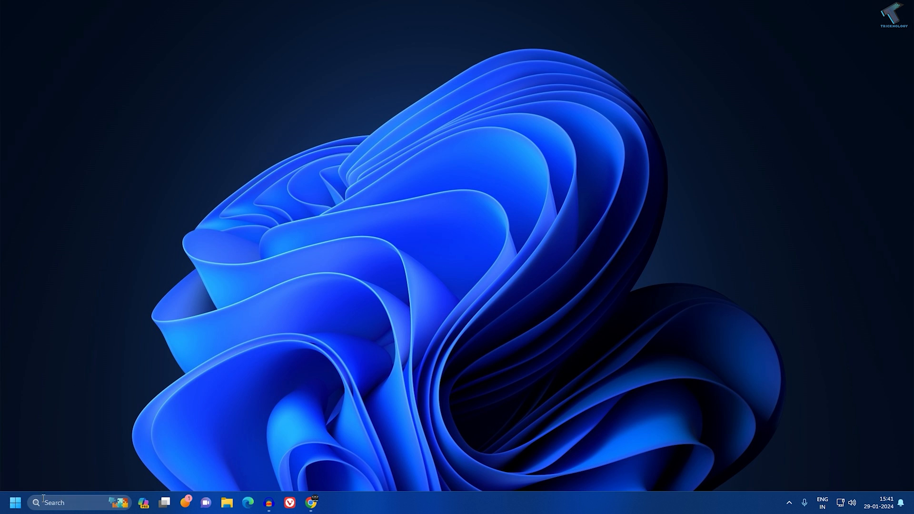
{"action": "mouse_move", "coordinate": [12, 503]}
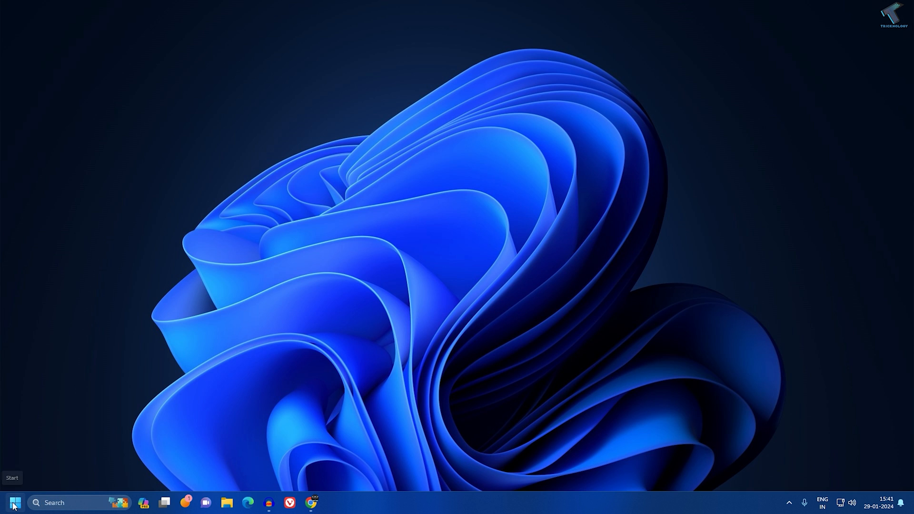
- Search the Start menu for services.msc and launch the Services console
{"action": "left_click", "coordinate": [11, 503]}
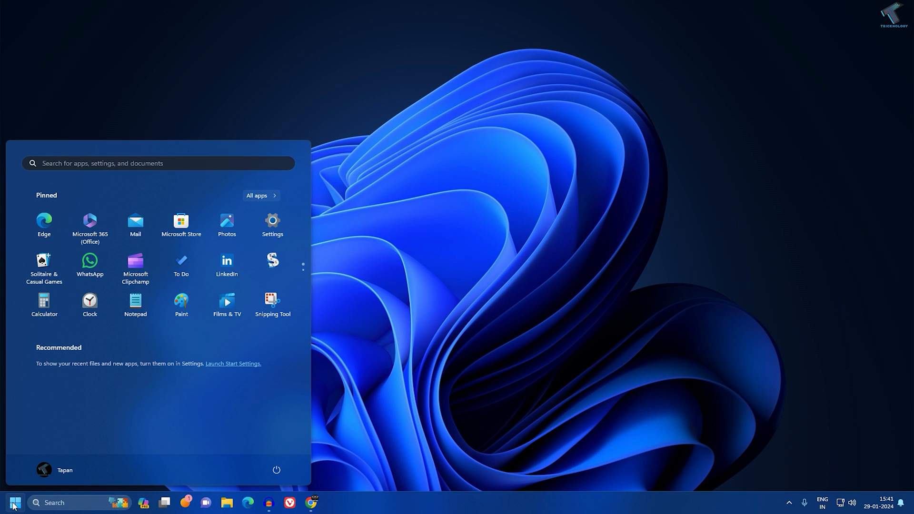
{"action": "type", "text": "servoc"}
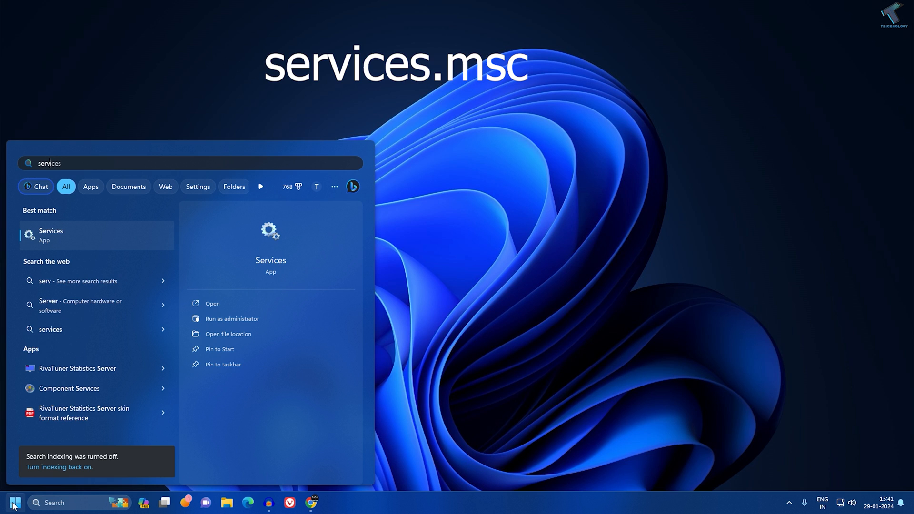
{"action": "type", "text": ".msc"}
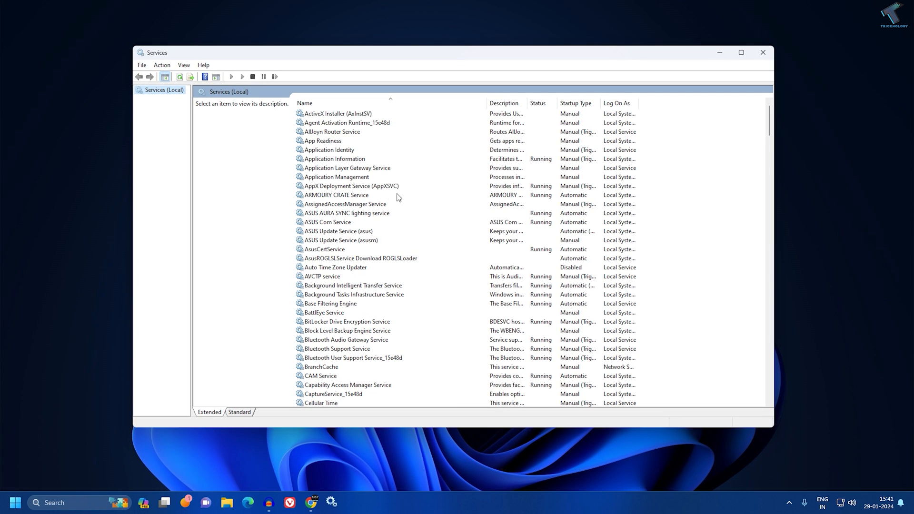
- Locate Windows Time in the services list and show its actions menu
{"action": "left_click", "coordinate": [344, 203]}
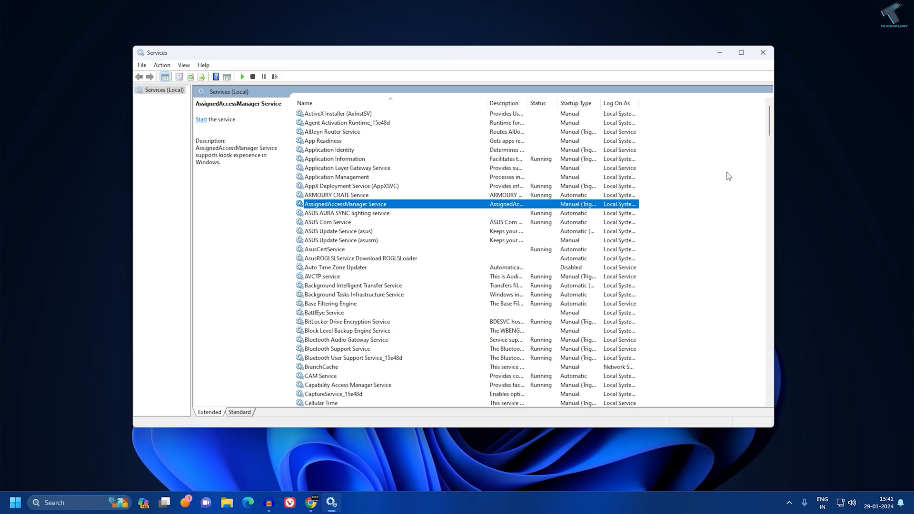
{"action": "scroll", "scroll_direction": "down", "scroll_amount": 3}
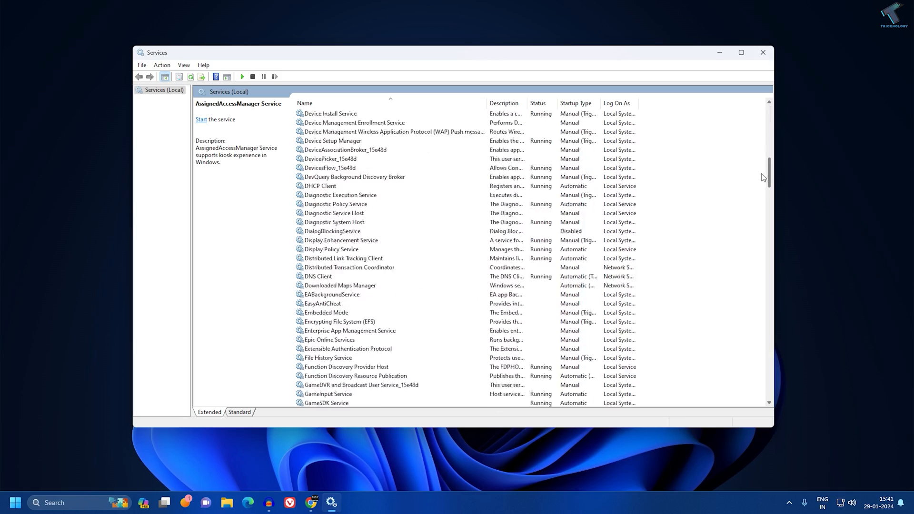
{"action": "scroll", "scroll_direction": "down", "scroll_amount": 3}
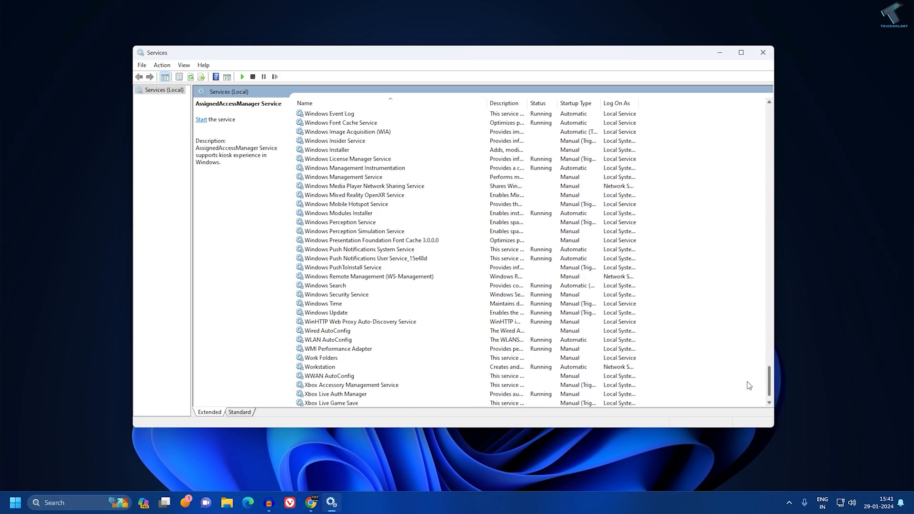
{"action": "left_click", "coordinate": [323, 303]}
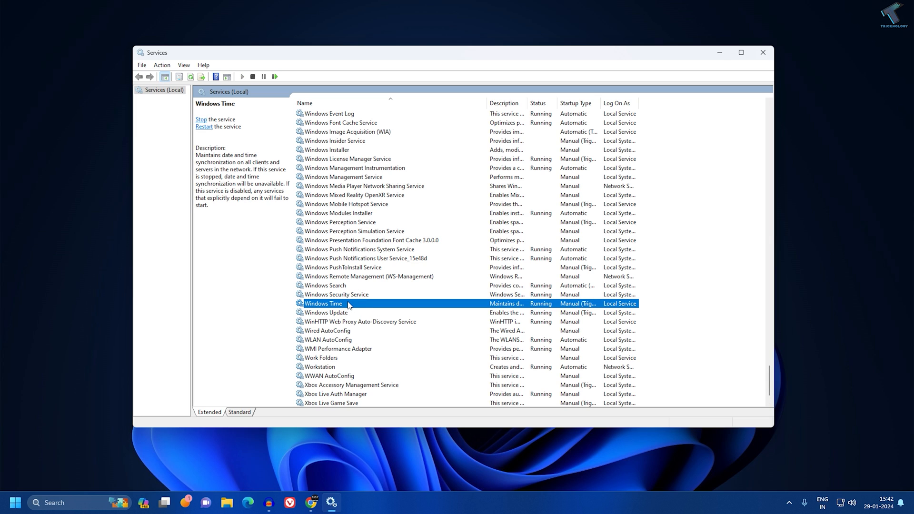
{"action": "right_click", "coordinate": [347, 303]}
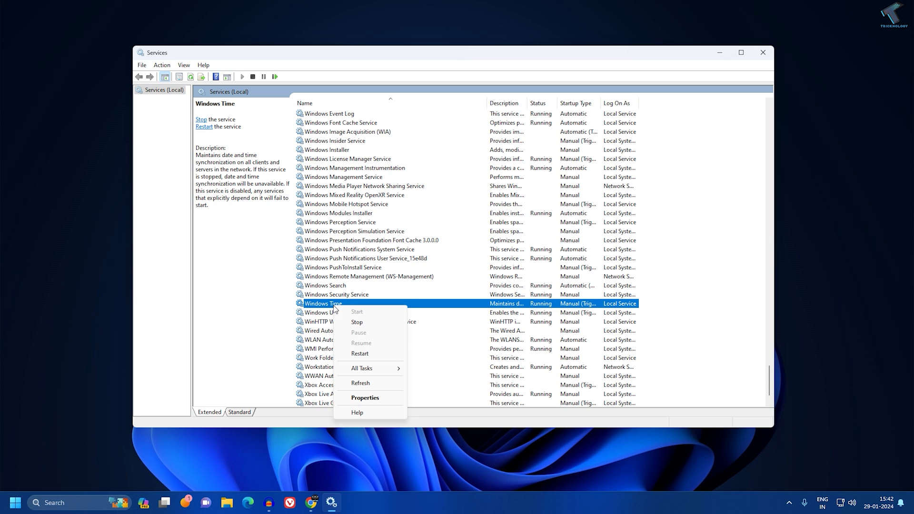
- Set Windows Time's startup type to Automatic, restart the service, and close Services
{"action": "left_click", "coordinate": [364, 398]}
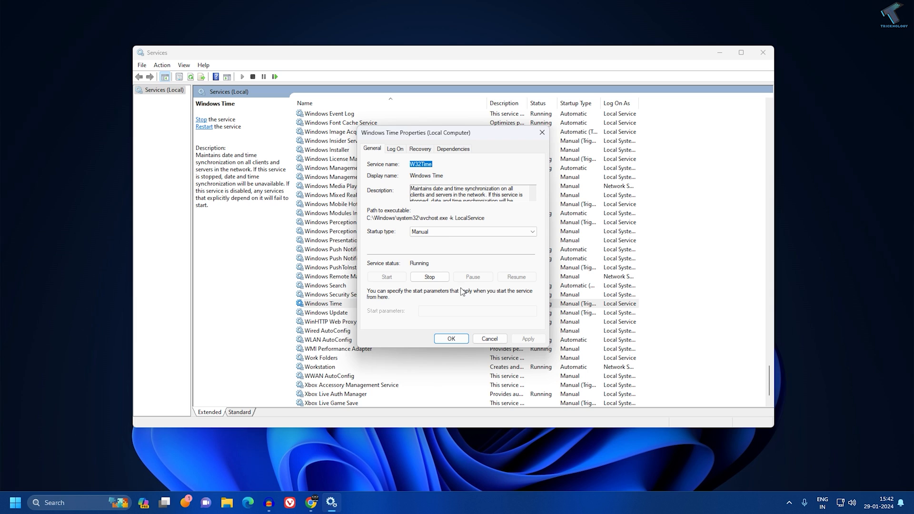
{"action": "left_click", "coordinate": [530, 232]}
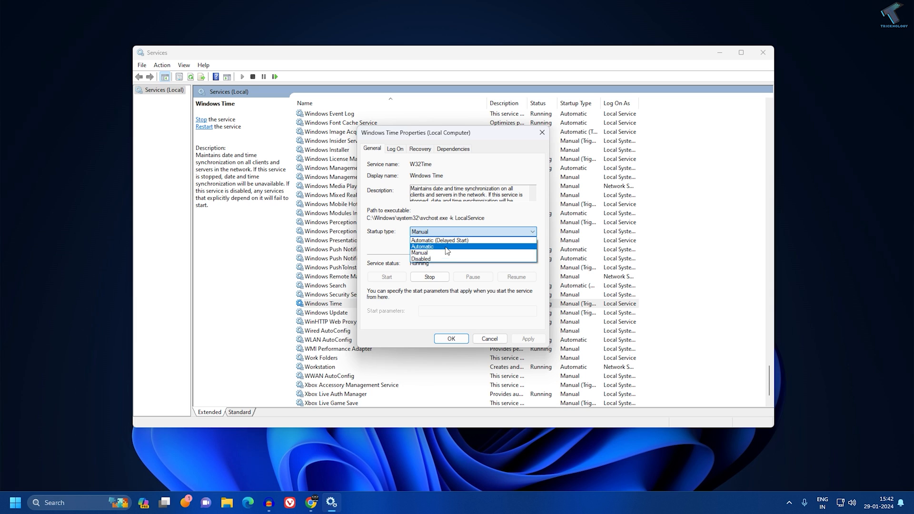
{"action": "left_click", "coordinate": [421, 245]}
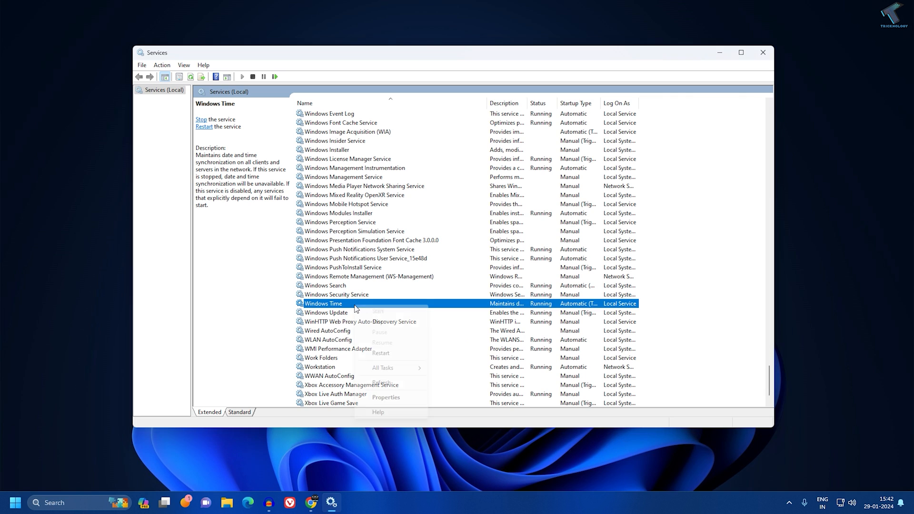
{"action": "left_click", "coordinate": [378, 311]}
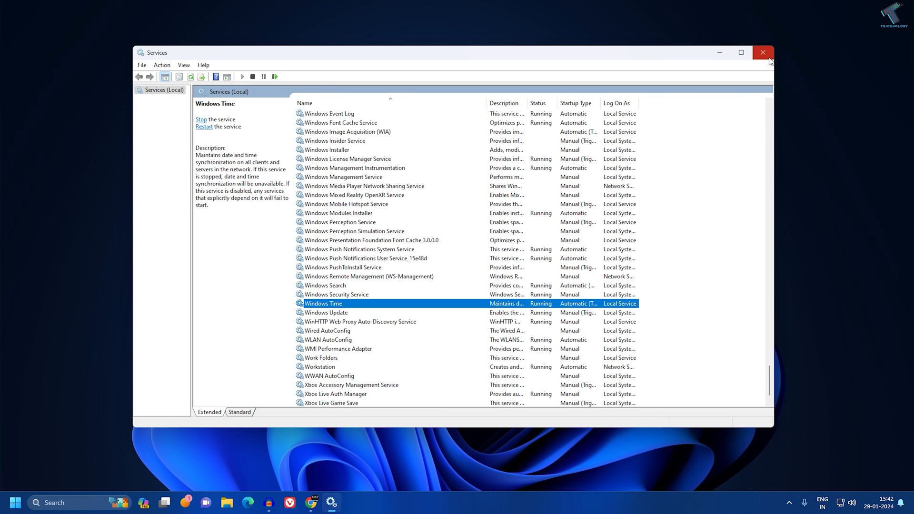
{"action": "left_click", "coordinate": [762, 53]}
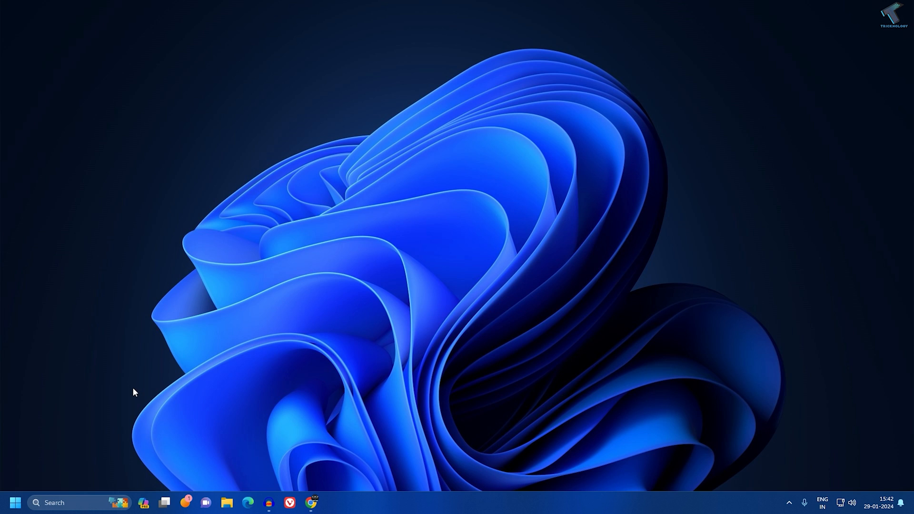